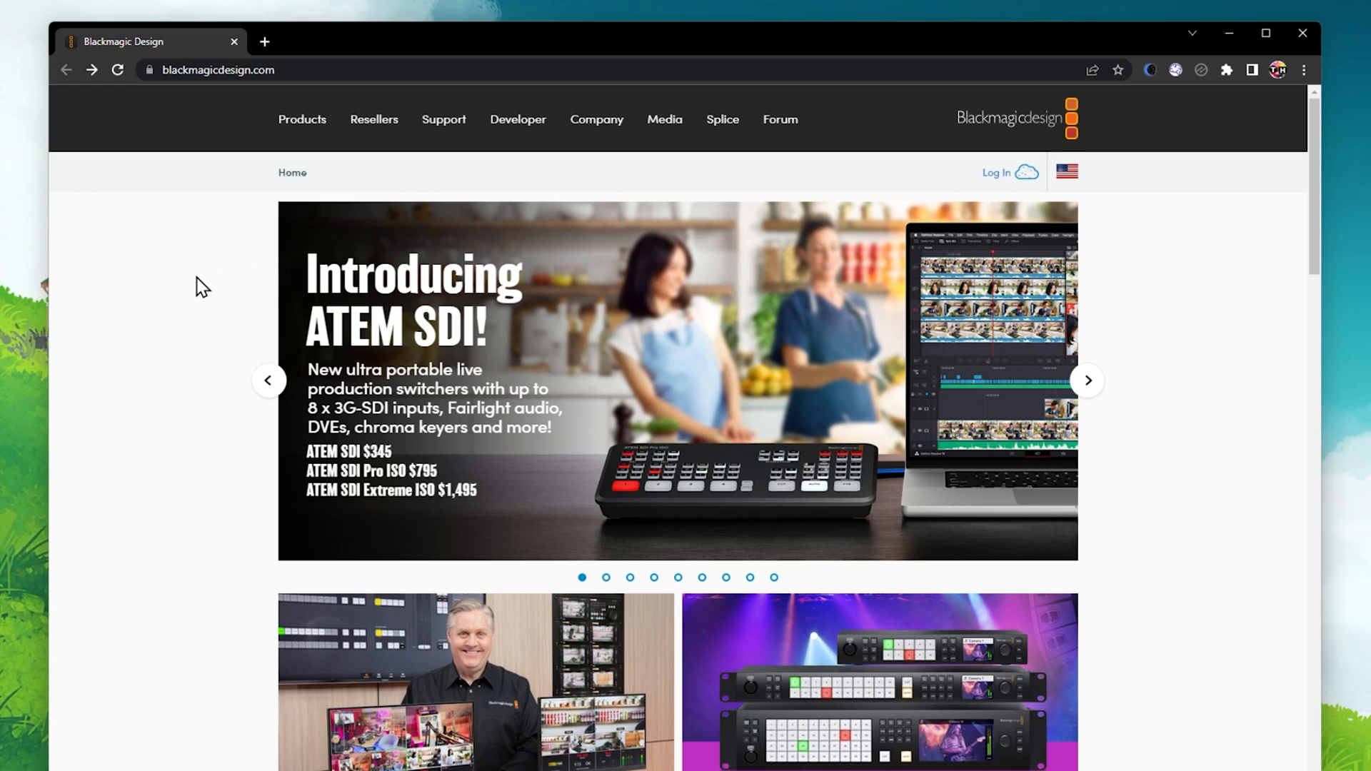
Step: Navigate from the Blackmagic Design homepage to the DaVinci Resolve 18 product page
{"action": "left_click", "coordinate": [217, 70]}
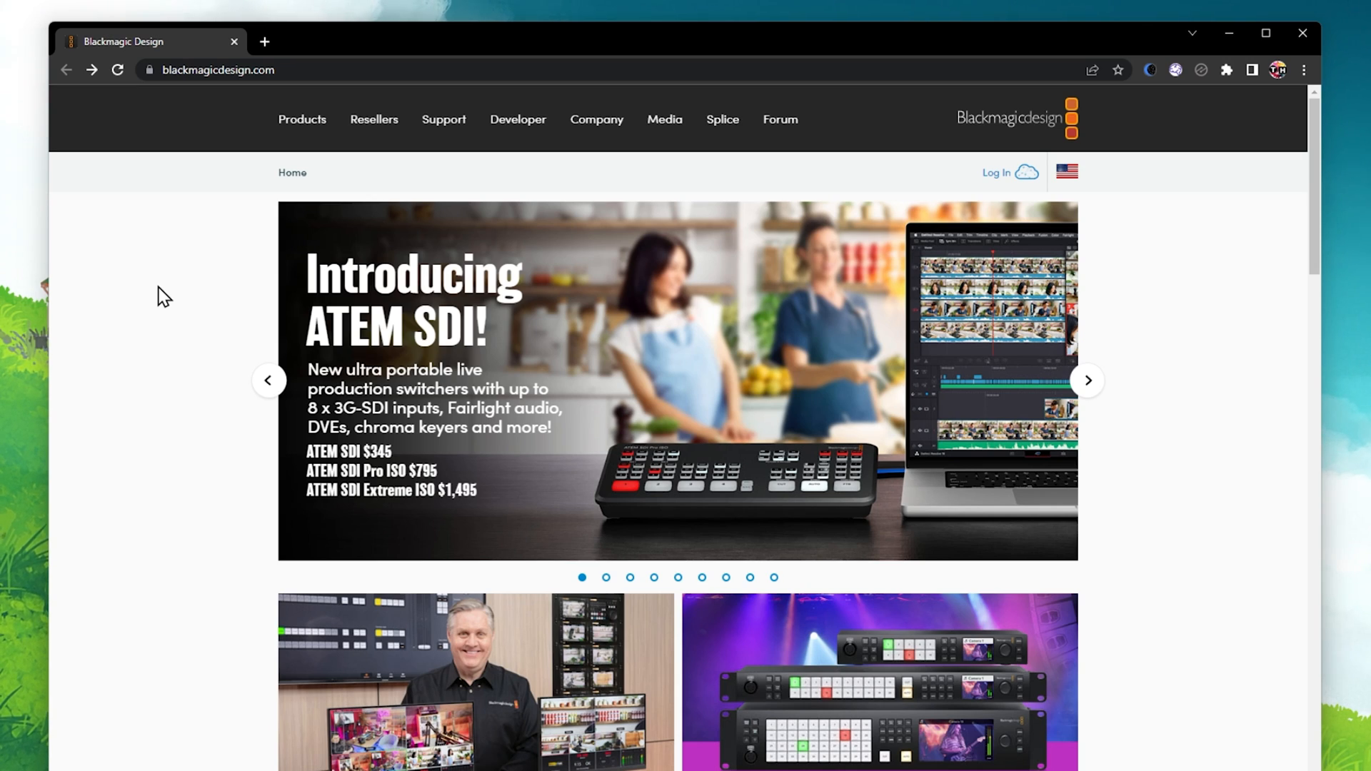
{"action": "scroll", "scroll_direction": "down", "scroll_amount": 3}
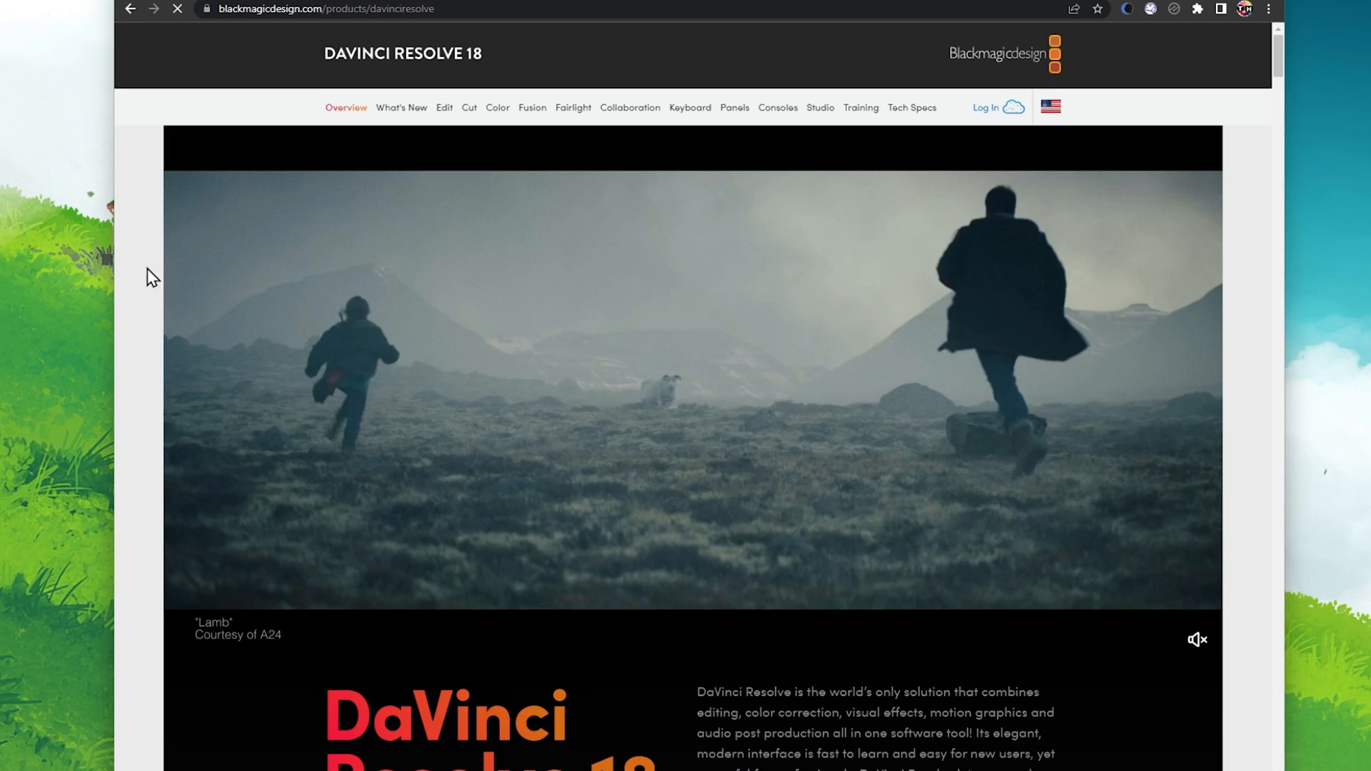
Step: Request the free download, showing the DaVinci Resolve 18 and Studio 18 edition choices
{"action": "scroll", "scroll_direction": "down", "scroll_amount": 3}
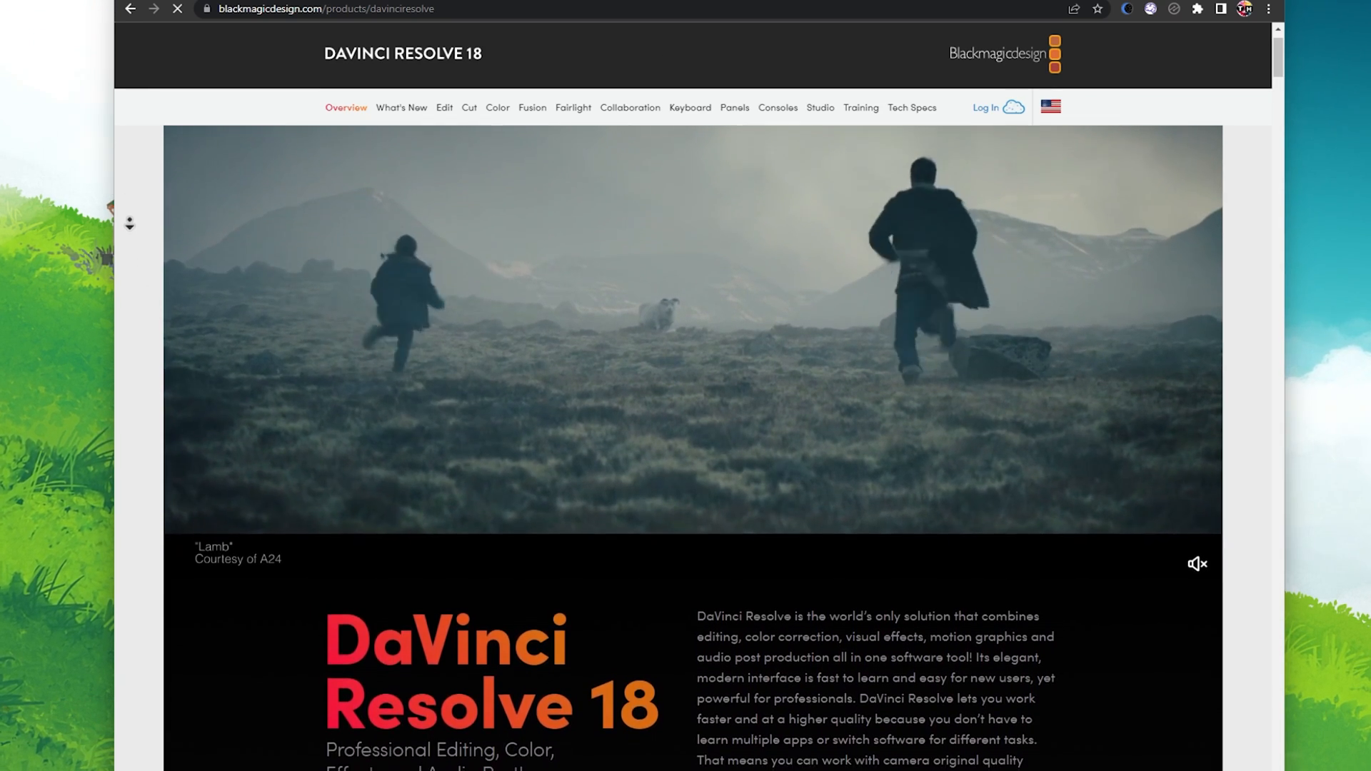
{"action": "scroll", "scroll_direction": "down", "scroll_amount": 3}
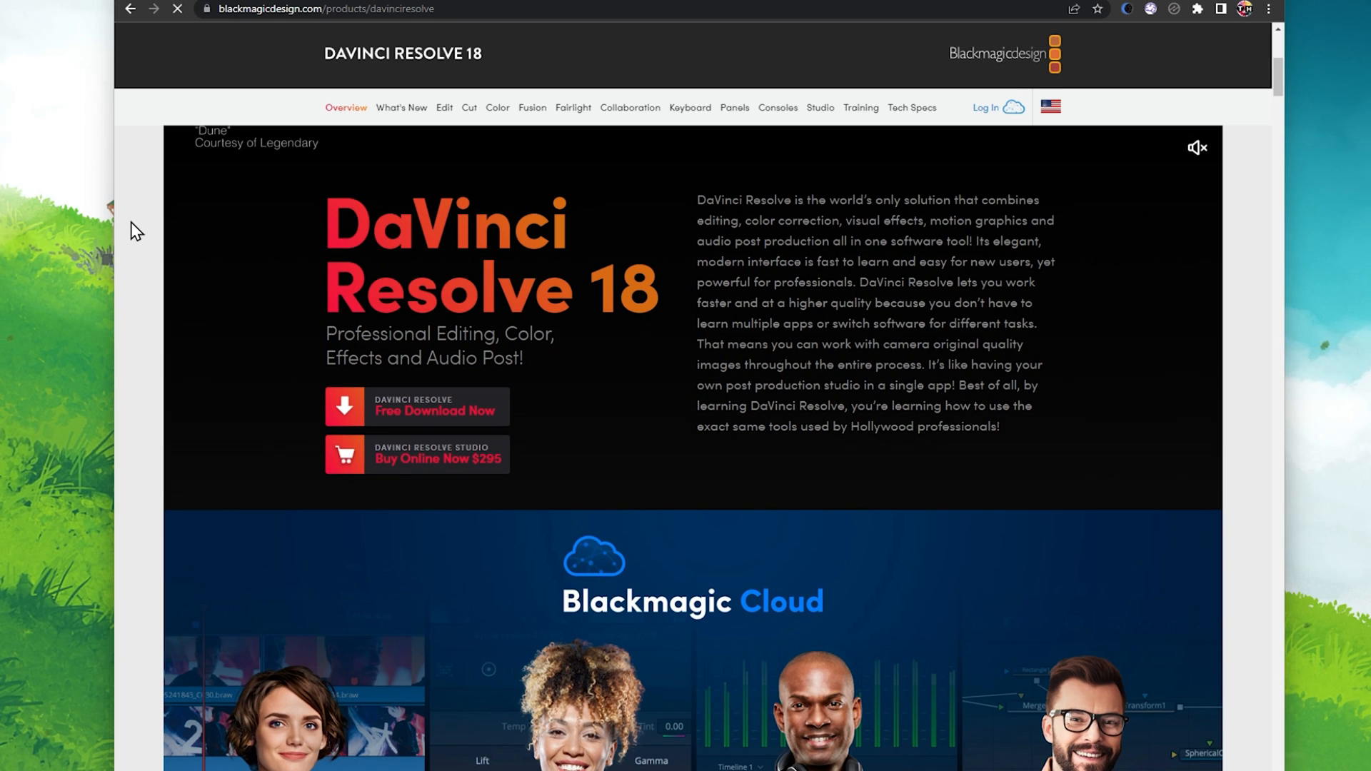
{"action": "left_click", "coordinate": [434, 411]}
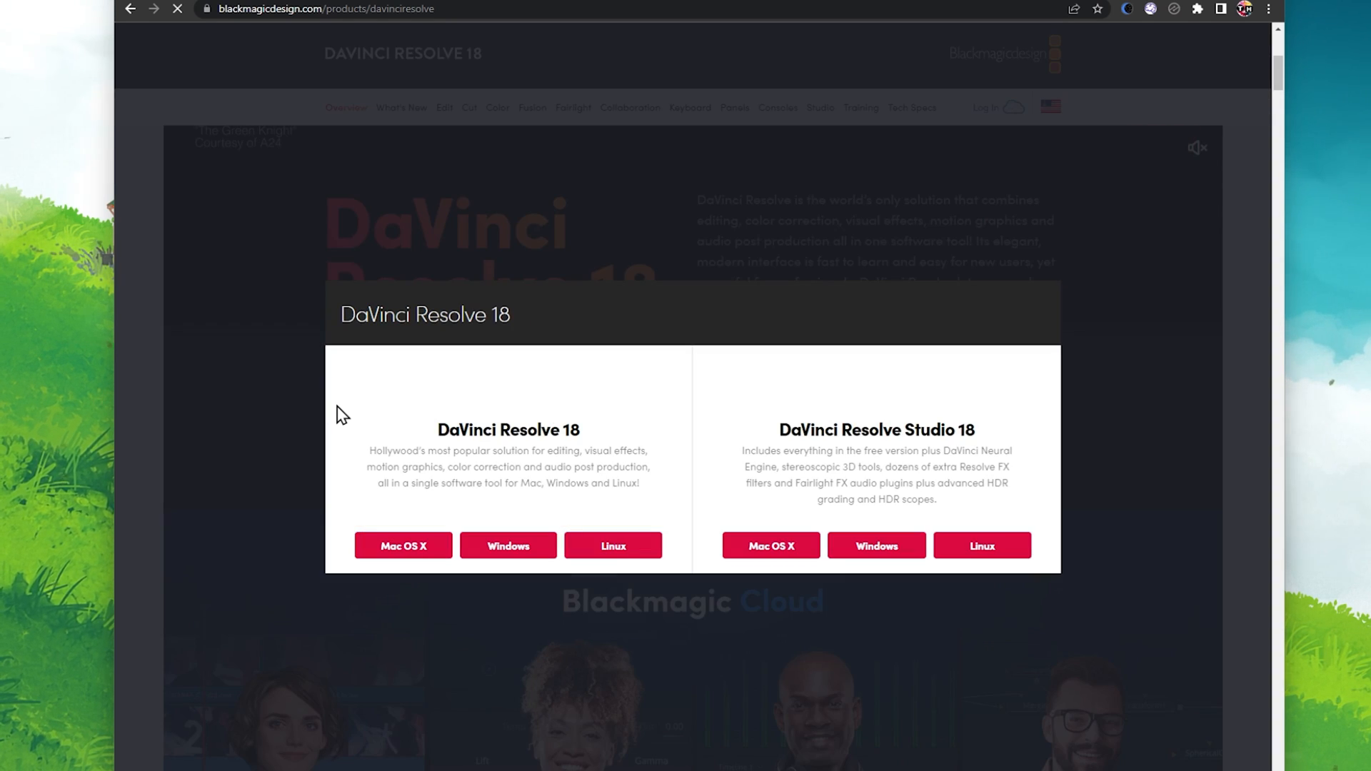
Step: Download the free DaVinci Resolve 18.0.1 Windows zip and show its download-bar options
{"action": "left_click", "coordinate": [507, 546]}
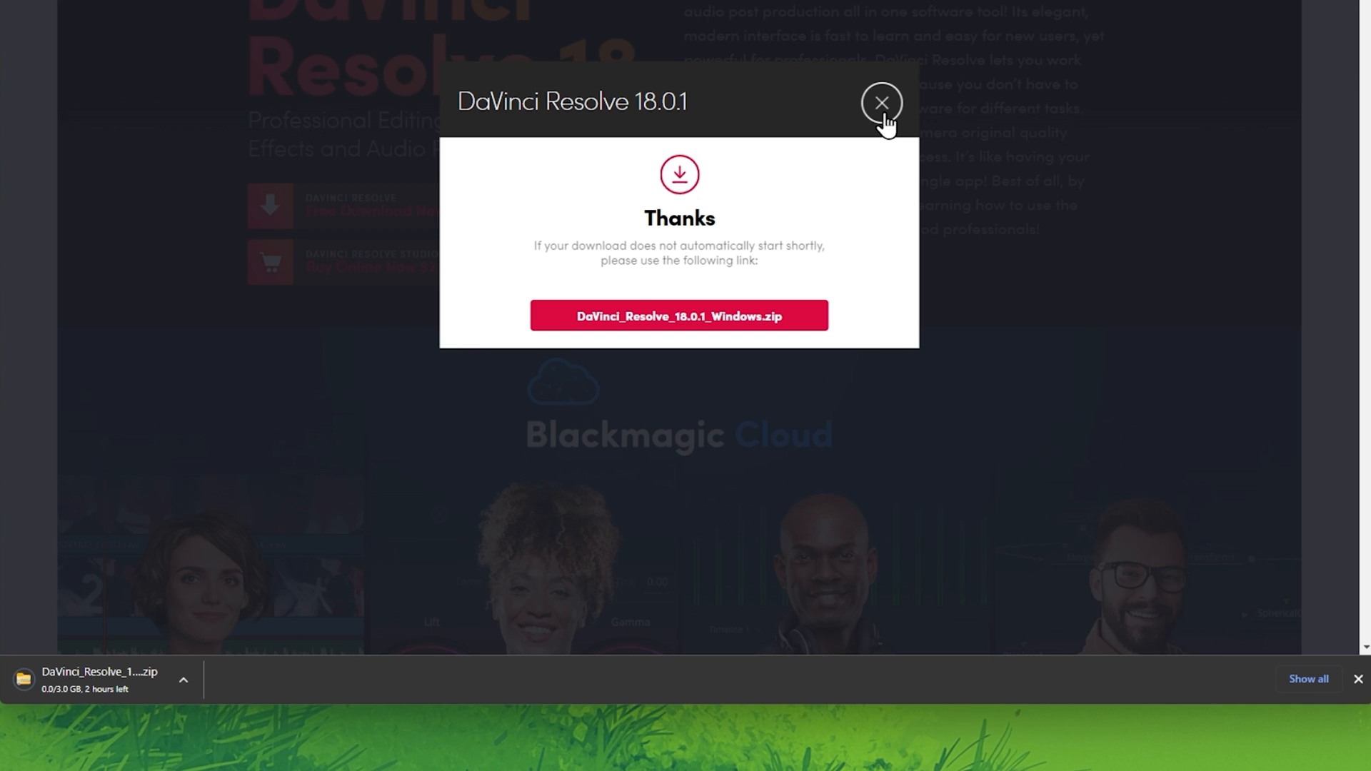
{"action": "mouse_move", "coordinate": [882, 102]}
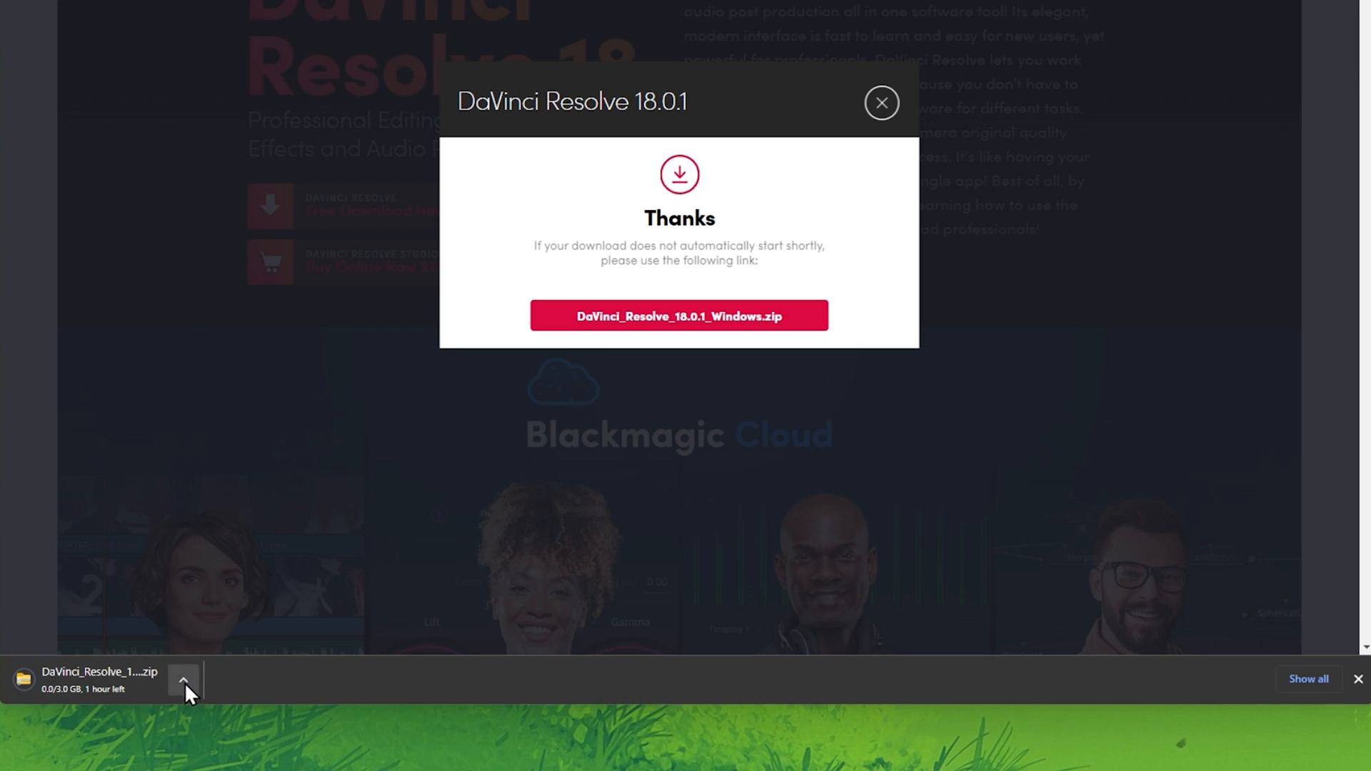
{"action": "left_click", "coordinate": [183, 680]}
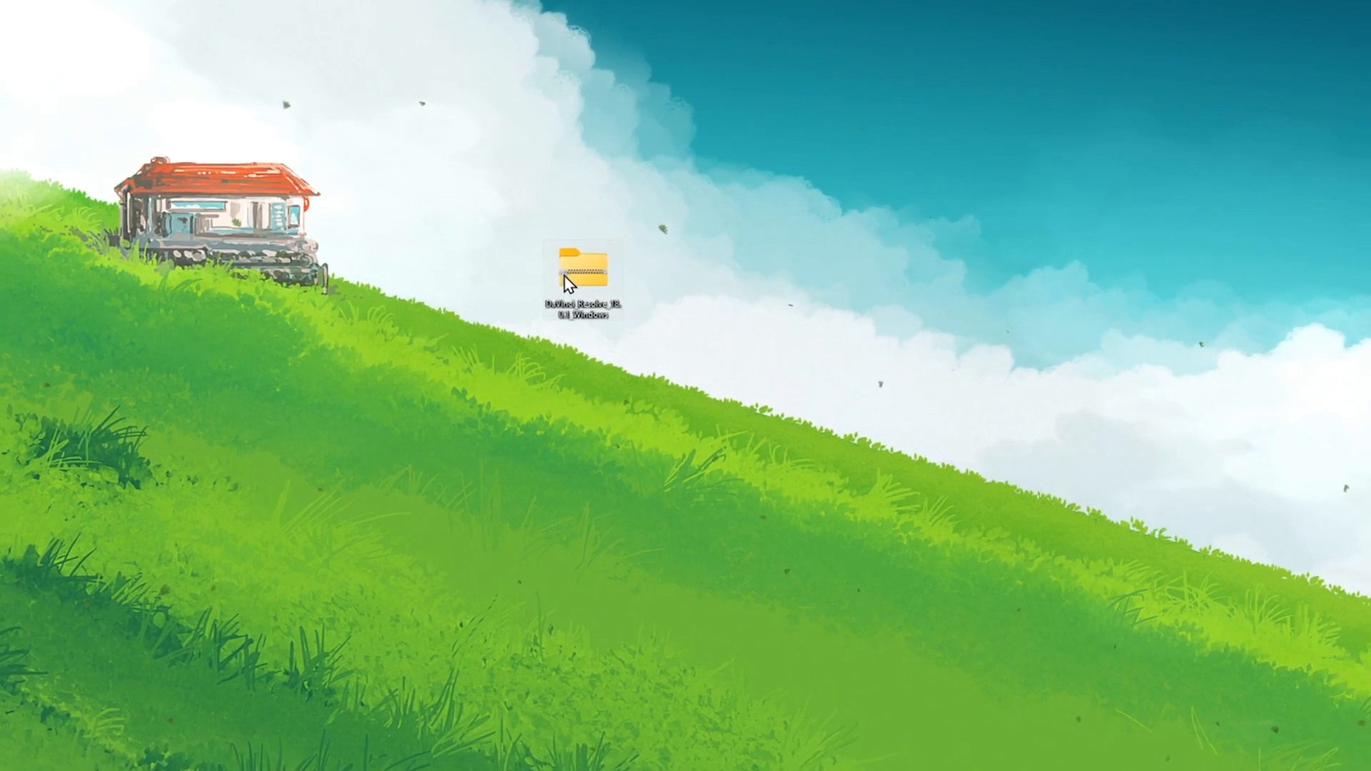
Step: Extract the DaVinci Resolve zip into the suggested folder on the desktop via Extract All
{"action": "right_click", "coordinate": [584, 260]}
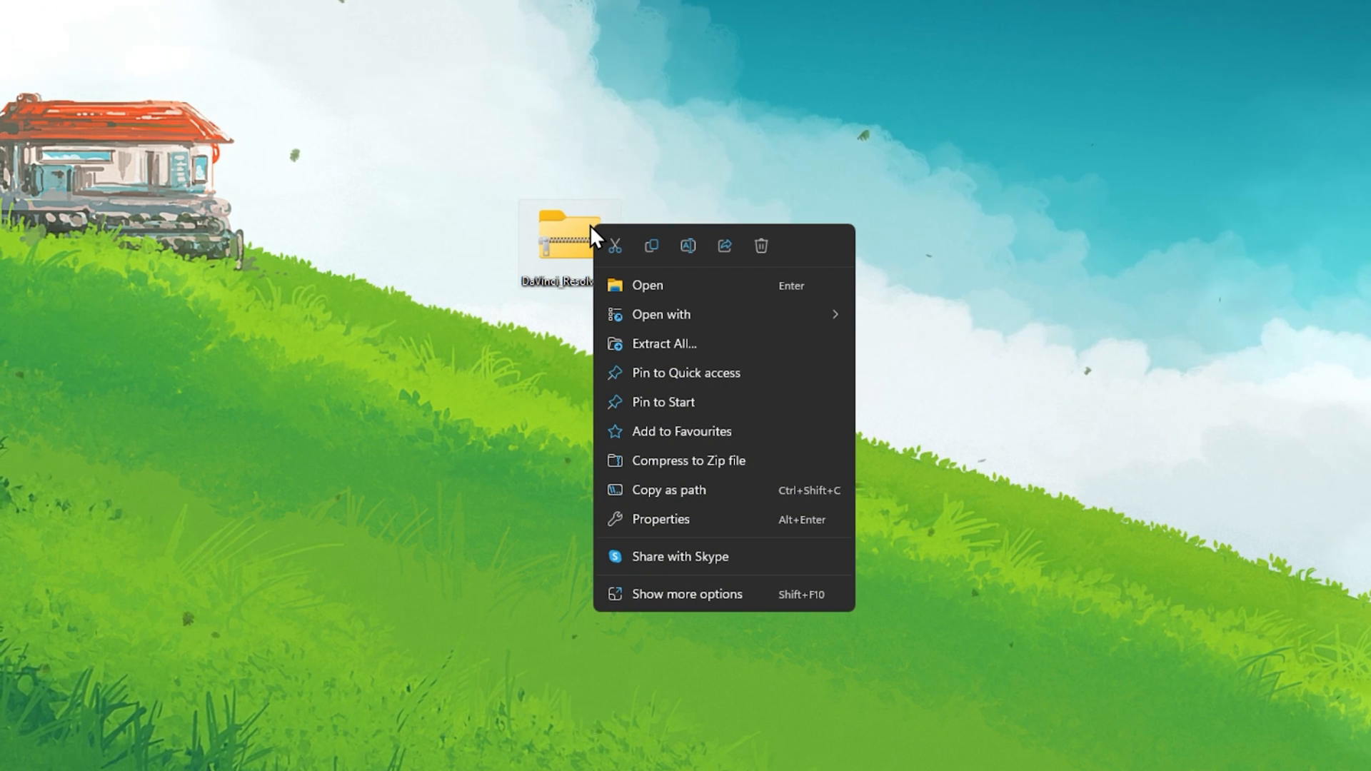
{"action": "mouse_move", "coordinate": [621, 317]}
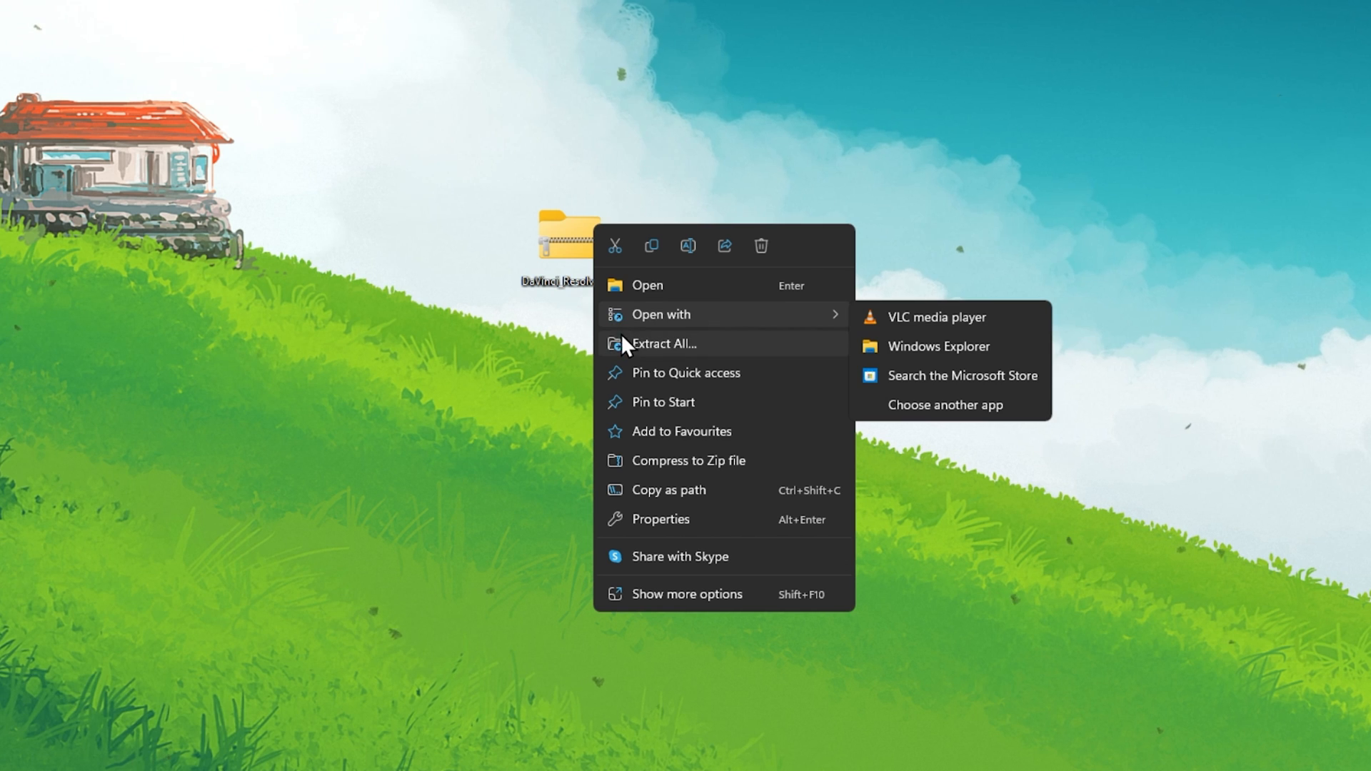
{"action": "left_click", "coordinate": [664, 342]}
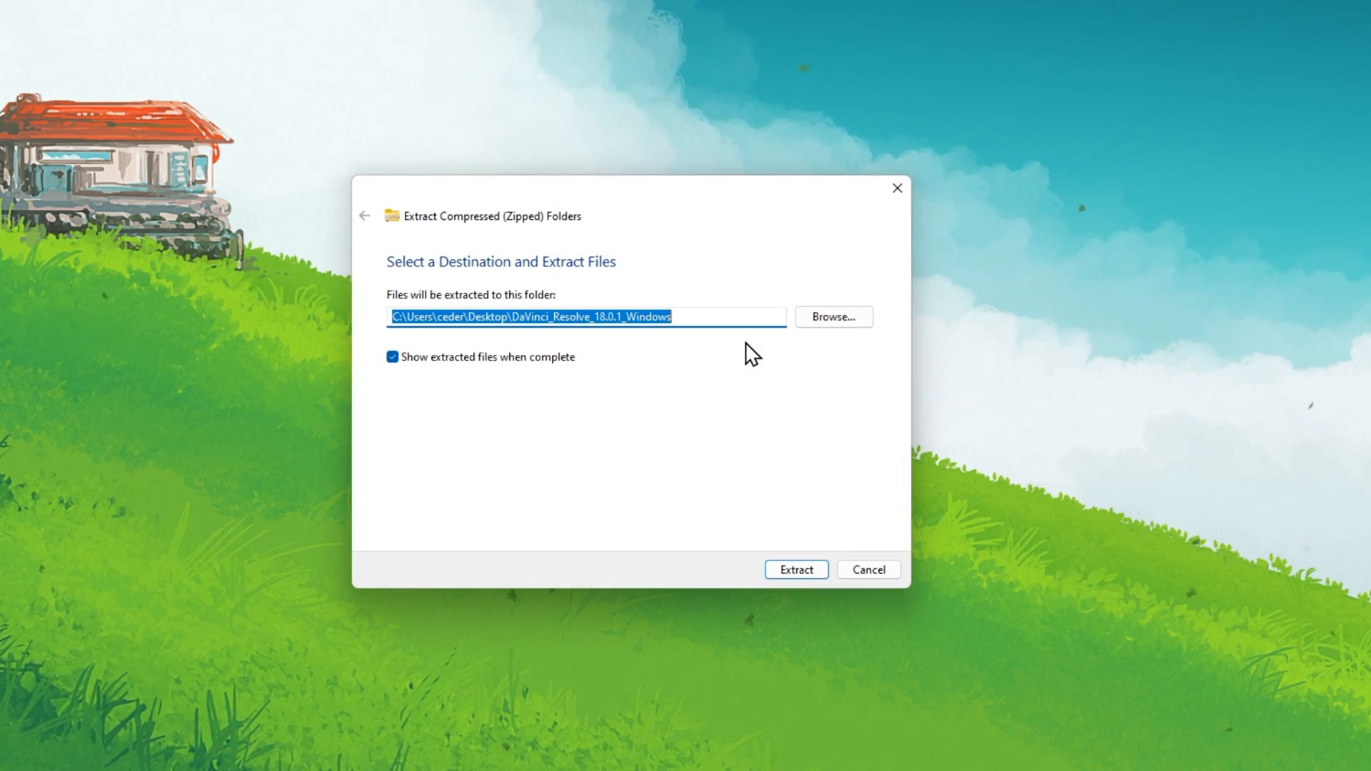
{"action": "left_click", "coordinate": [794, 570]}
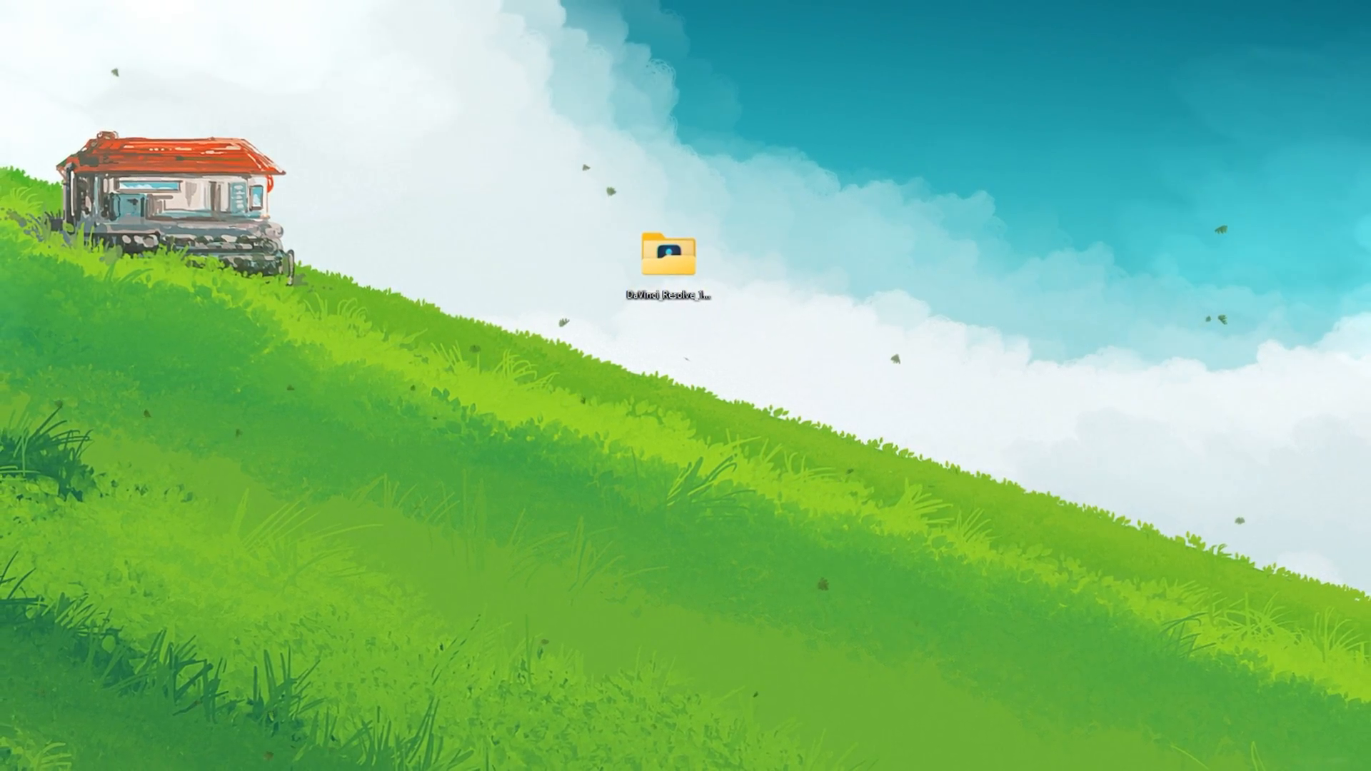
Step: Launch the DaVinci_Resolve_18.0.1_Windows installer from inside the extracted desktop folder
{"action": "double_click", "coordinate": [667, 256]}
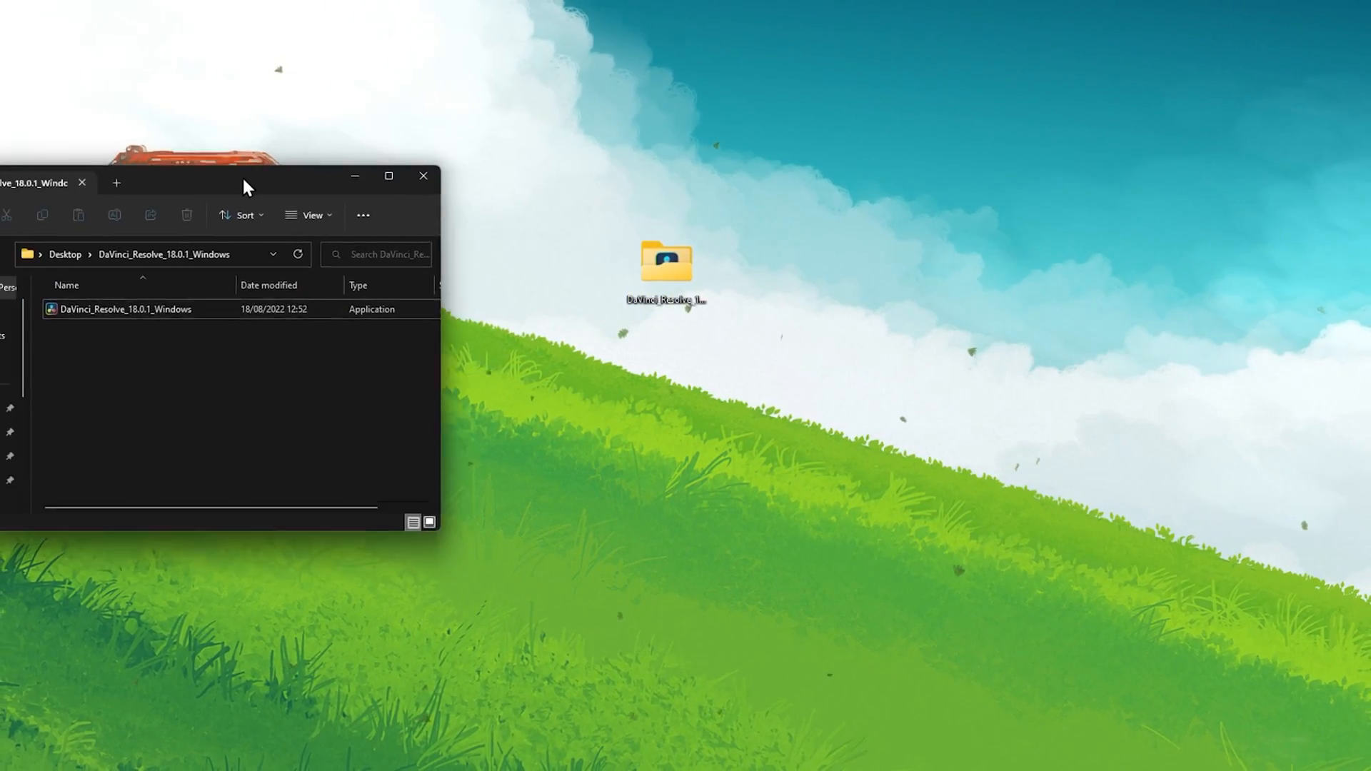
{"action": "left_click_drag", "start_coordinate": [244, 175], "coordinate": [405, 221]}
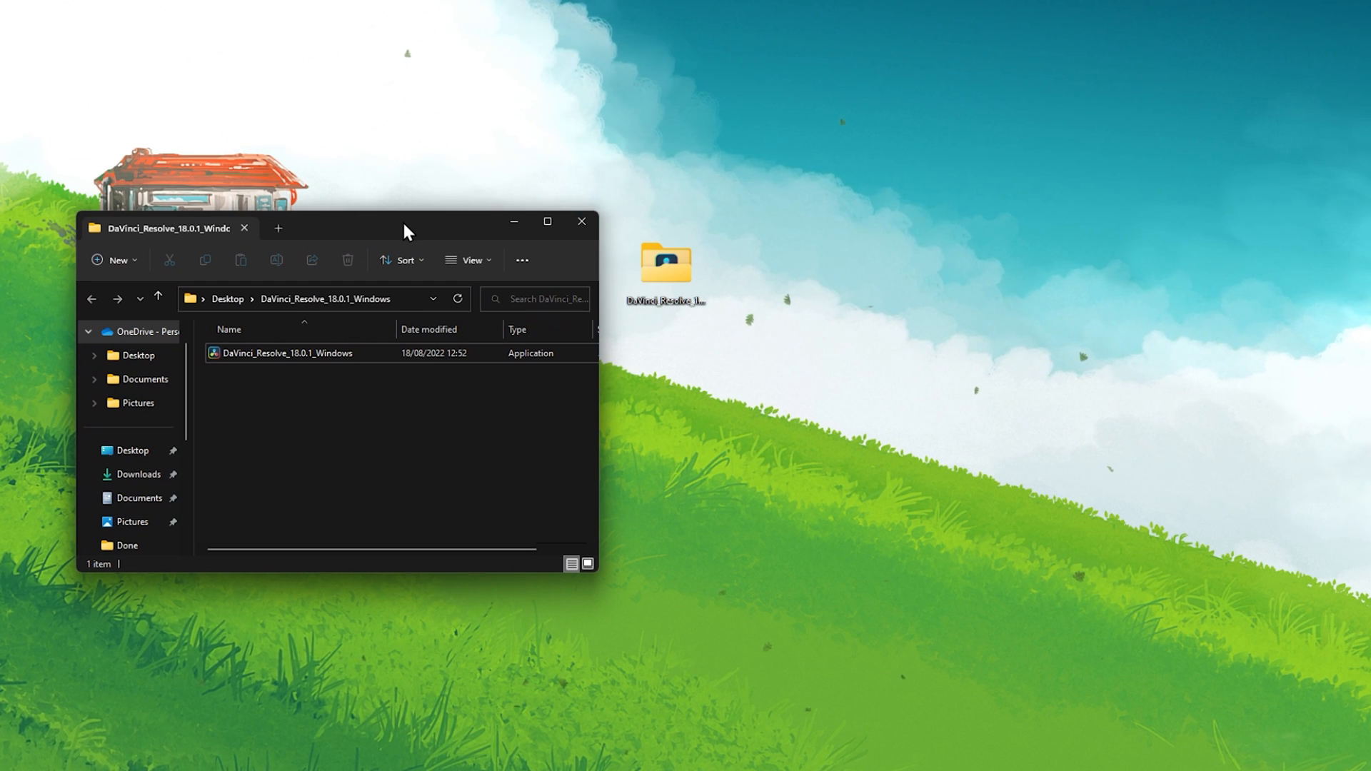
{"action": "double_click", "coordinate": [287, 353]}
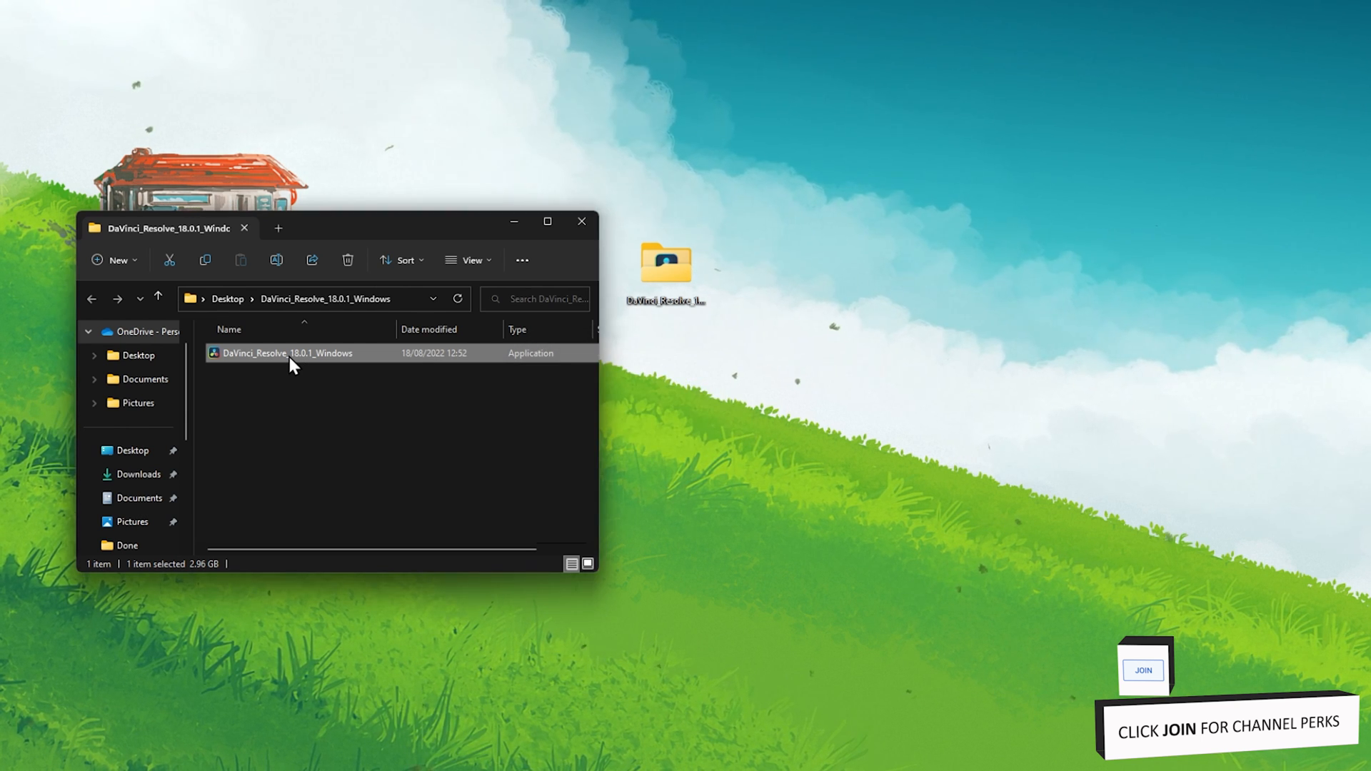
{"action": "double_click", "coordinate": [286, 353]}
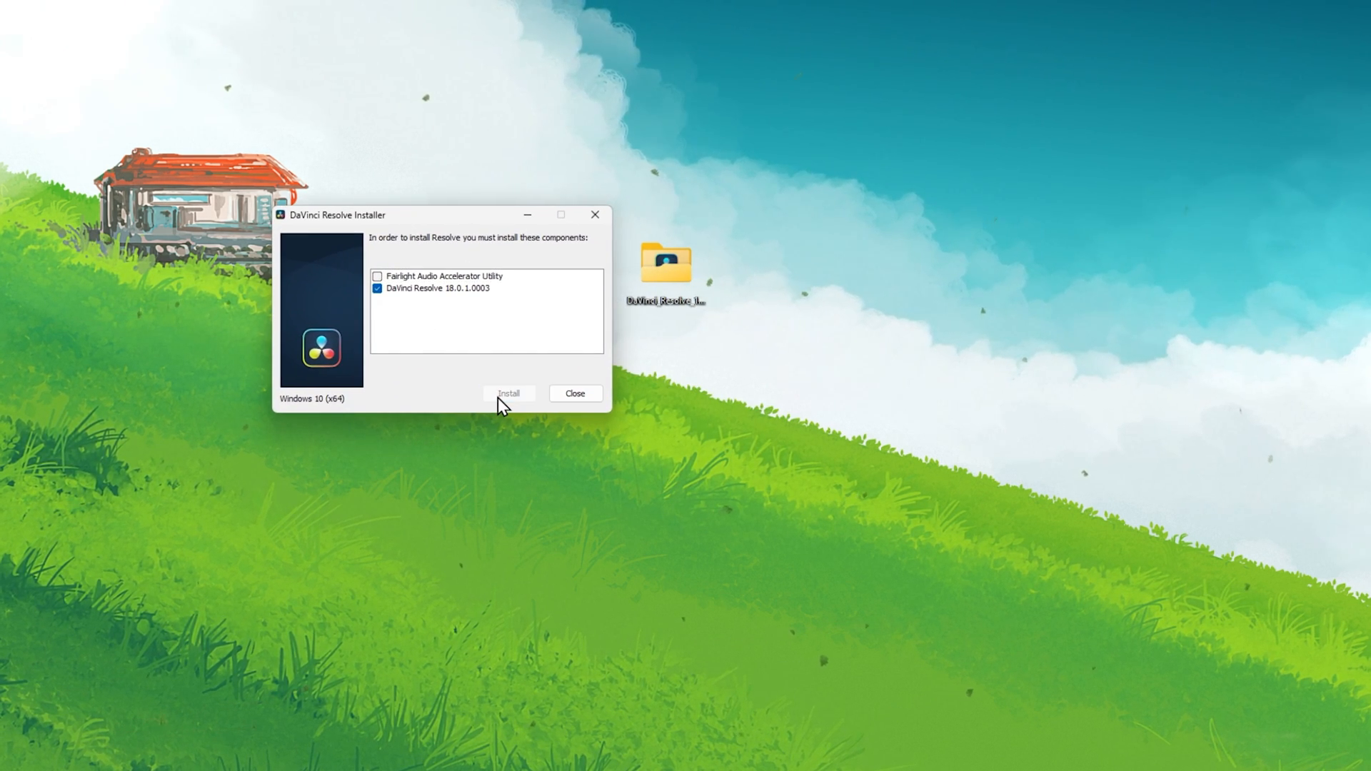
Step: Run the setup wizard, accepting the license and default install folder, and finish the completed installation
{"action": "left_click", "coordinate": [509, 393]}
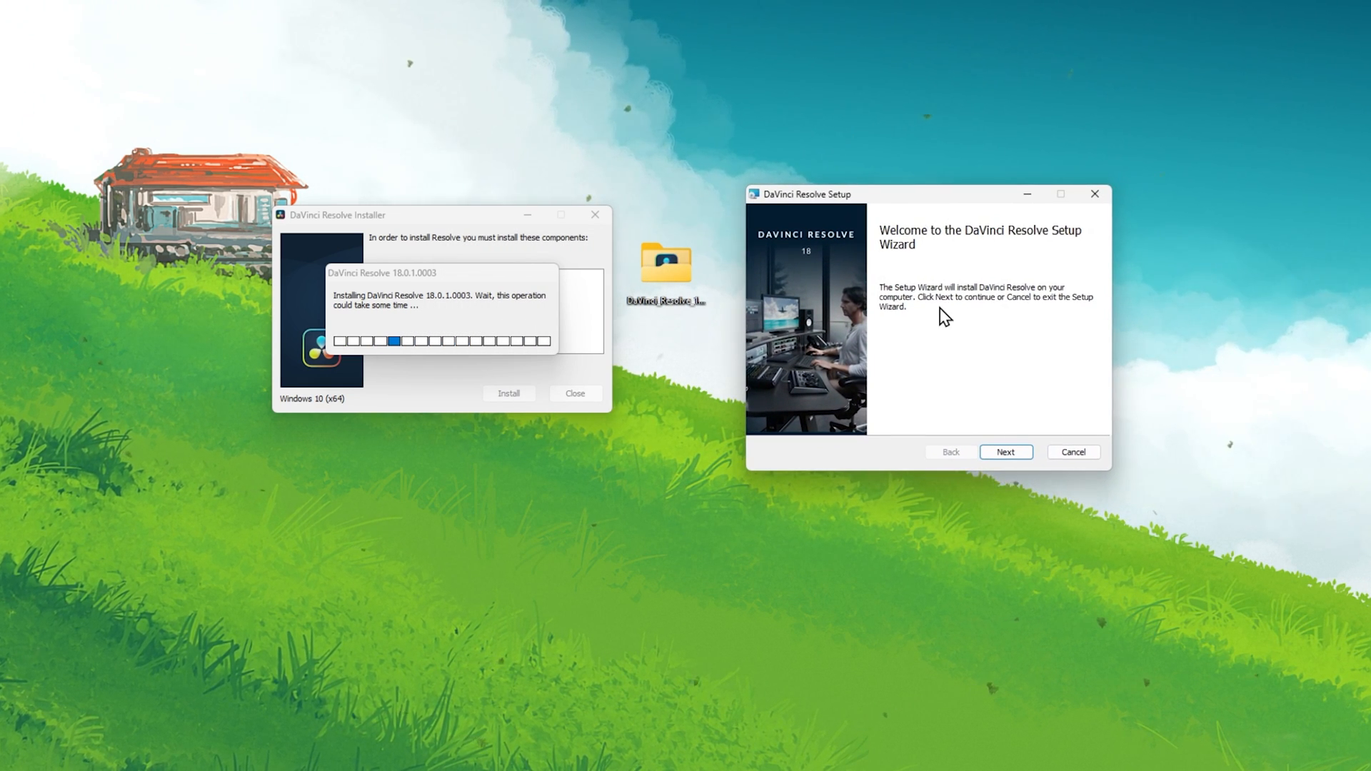
{"action": "left_click", "coordinate": [1006, 453]}
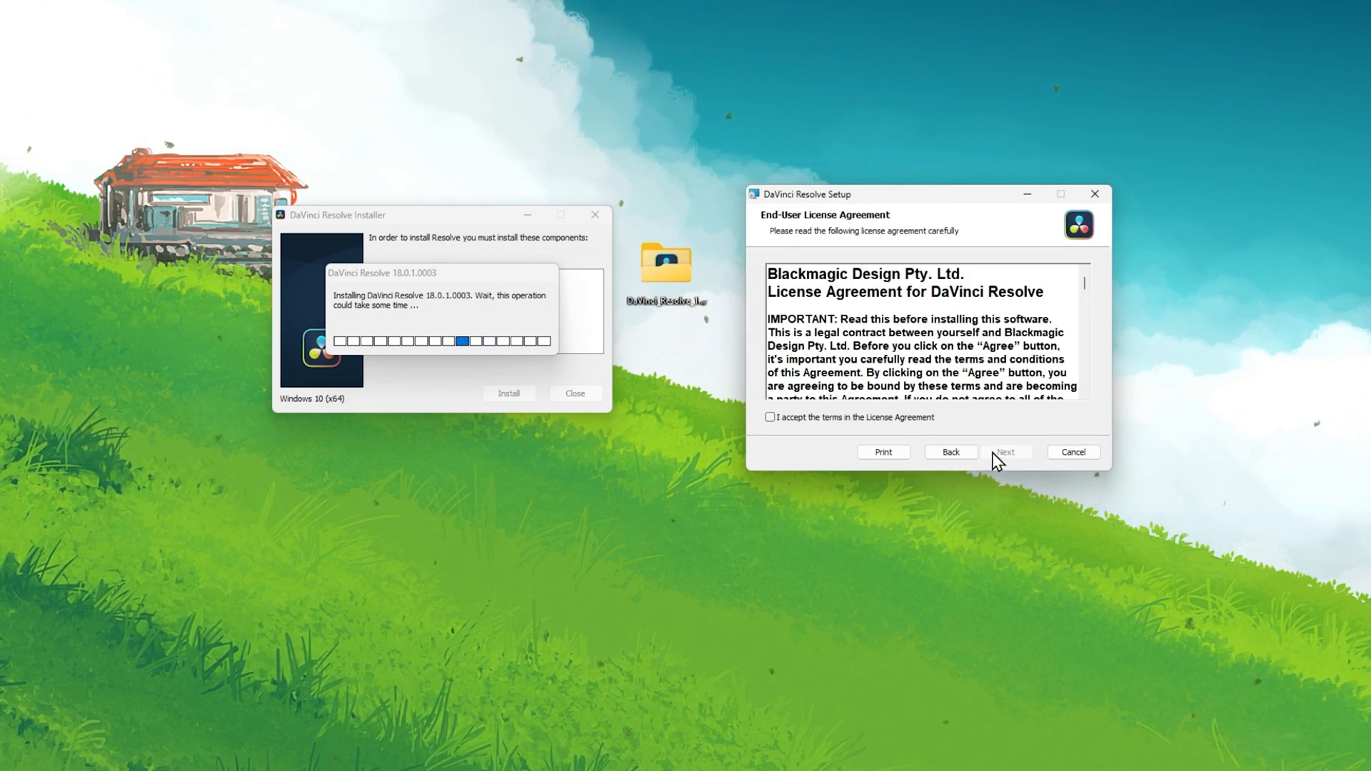
{"action": "left_click", "coordinate": [770, 417]}
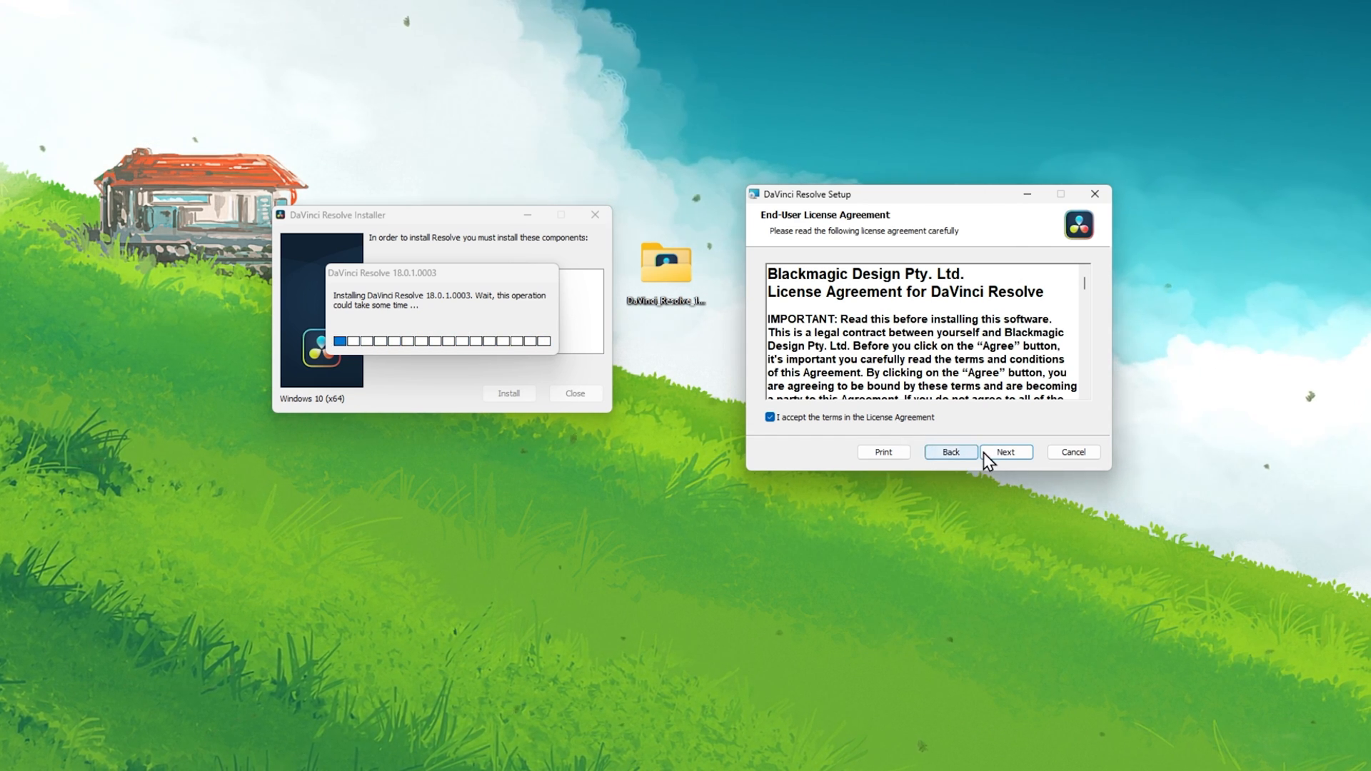
{"action": "left_click", "coordinate": [1004, 453]}
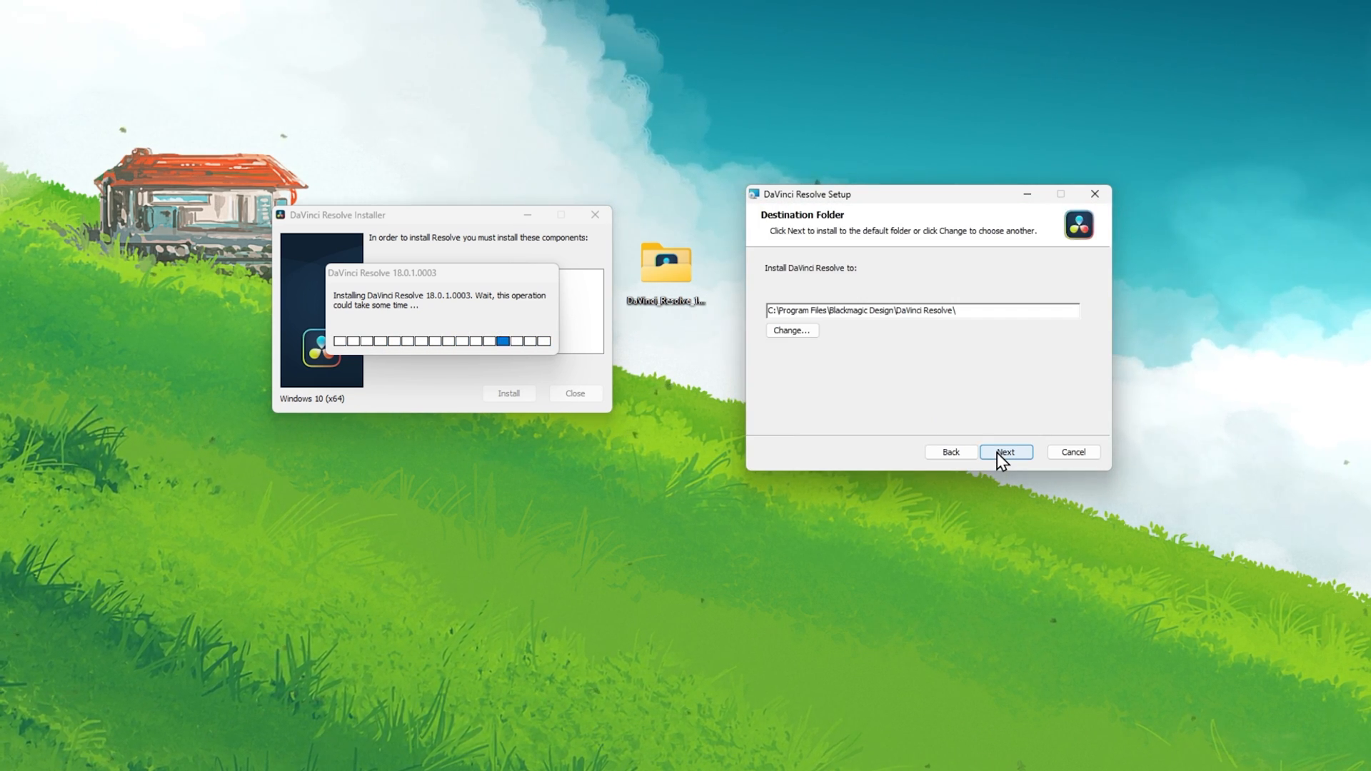
{"action": "left_click", "coordinate": [1004, 453]}
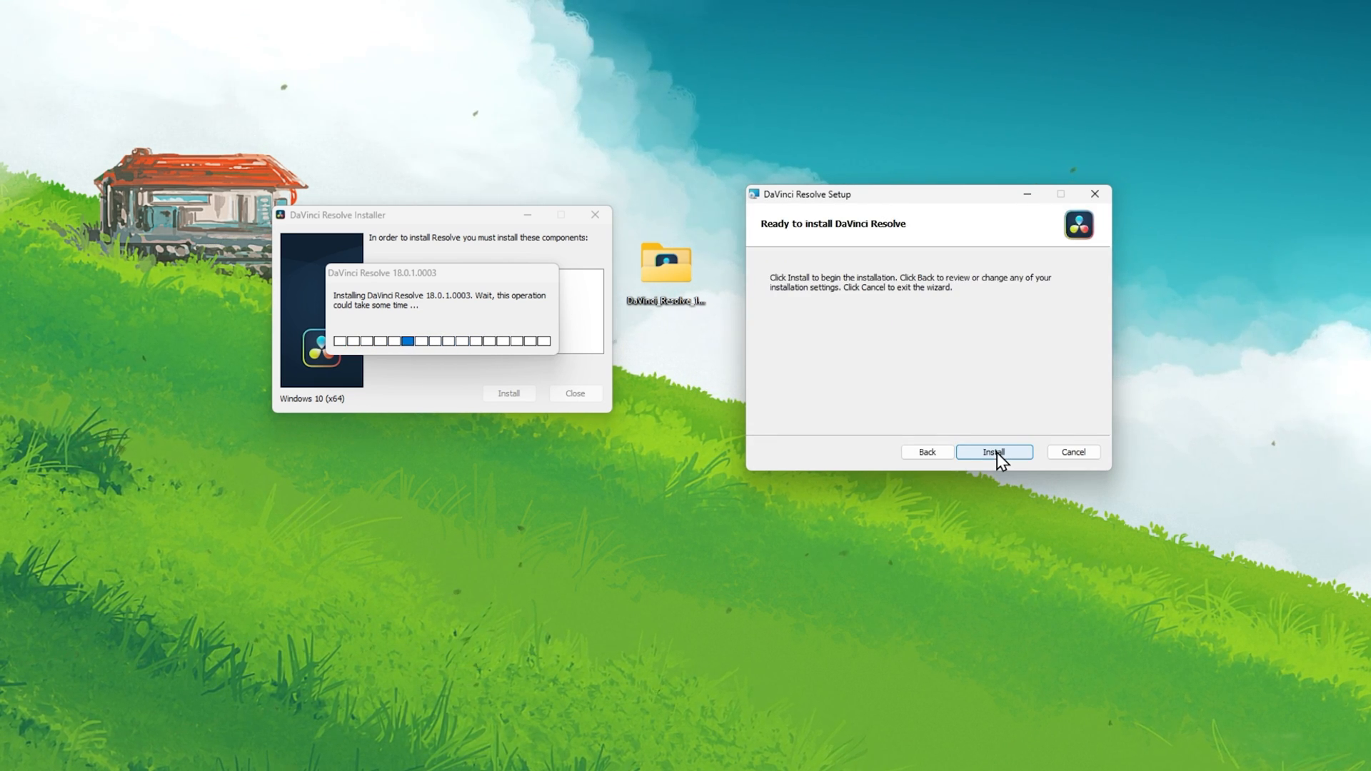
{"action": "left_click", "coordinate": [995, 453]}
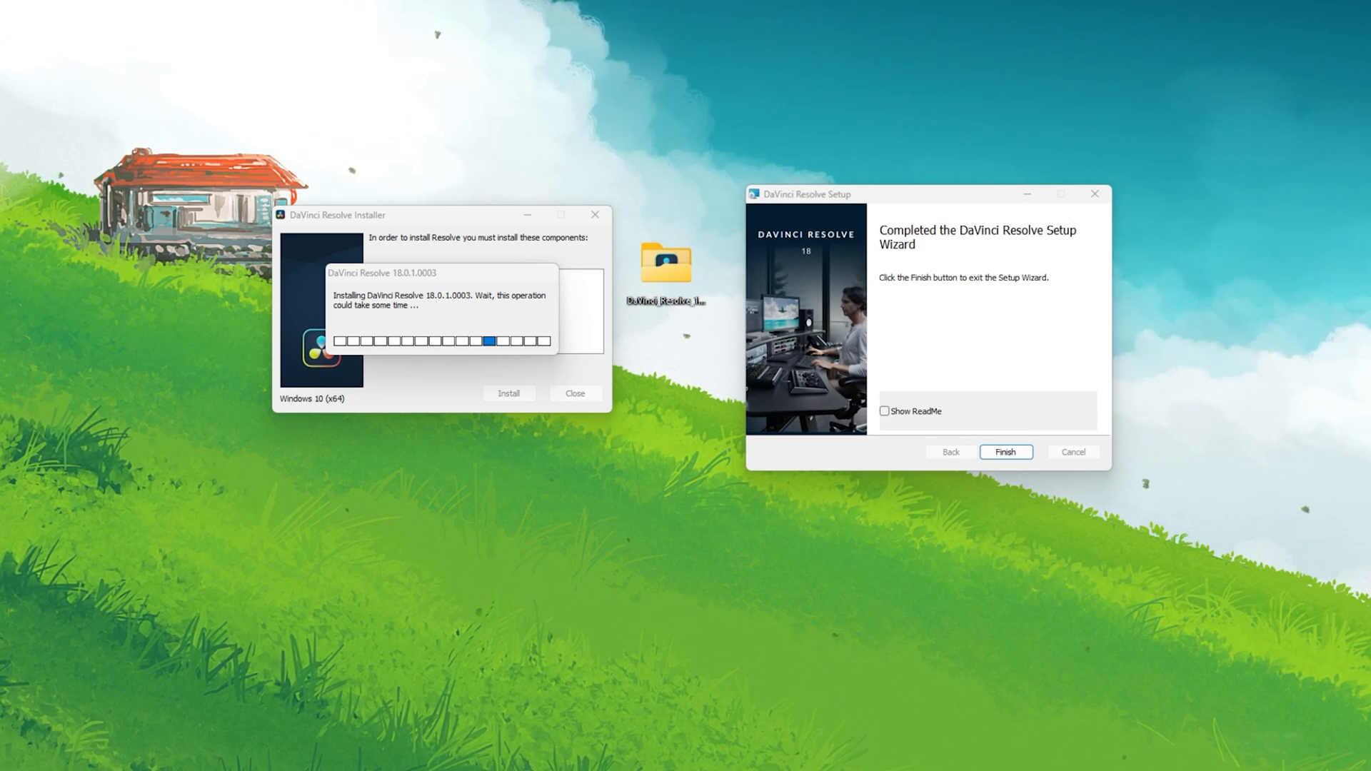
{"action": "left_click", "coordinate": [1004, 453]}
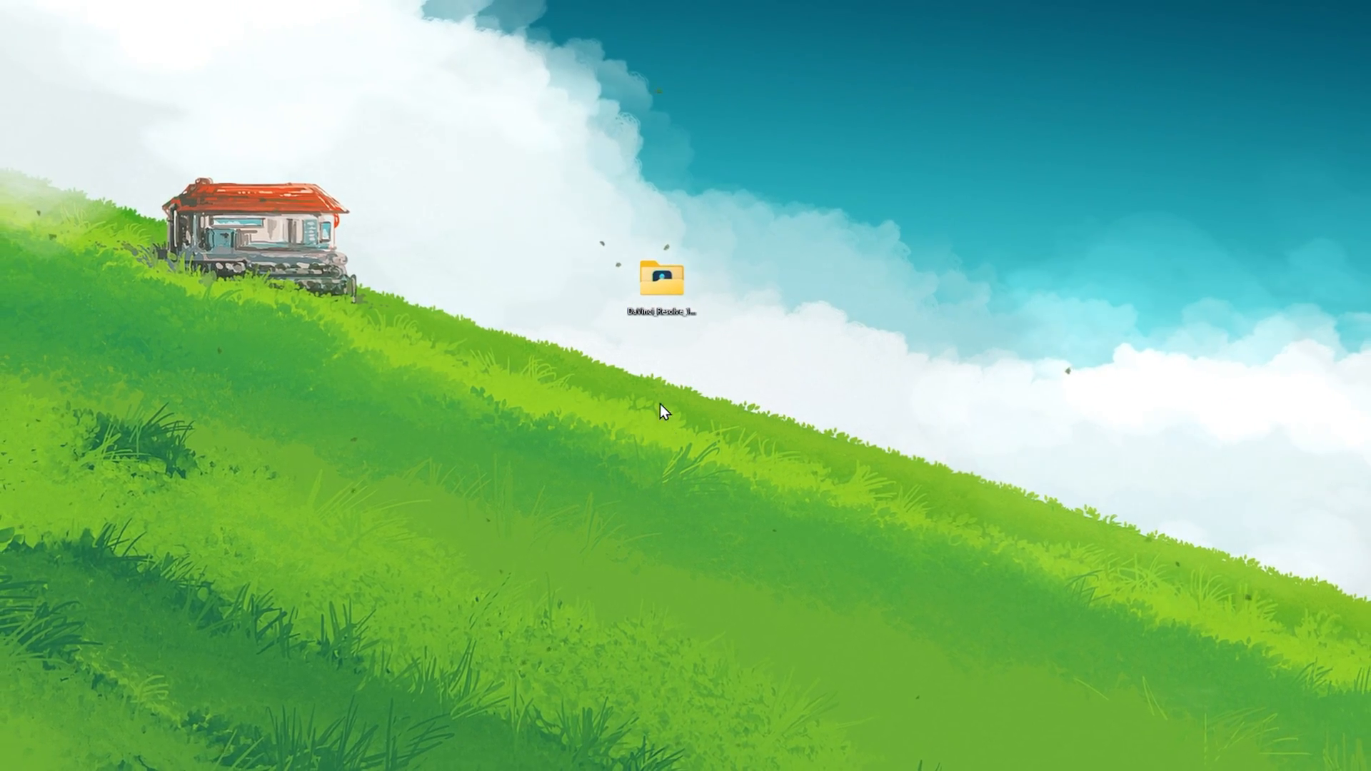
Step: Start DaVinci Resolve from its desktop shortcut and create Untitled Project 1 with the default name
{"action": "double_click", "coordinate": [661, 280]}
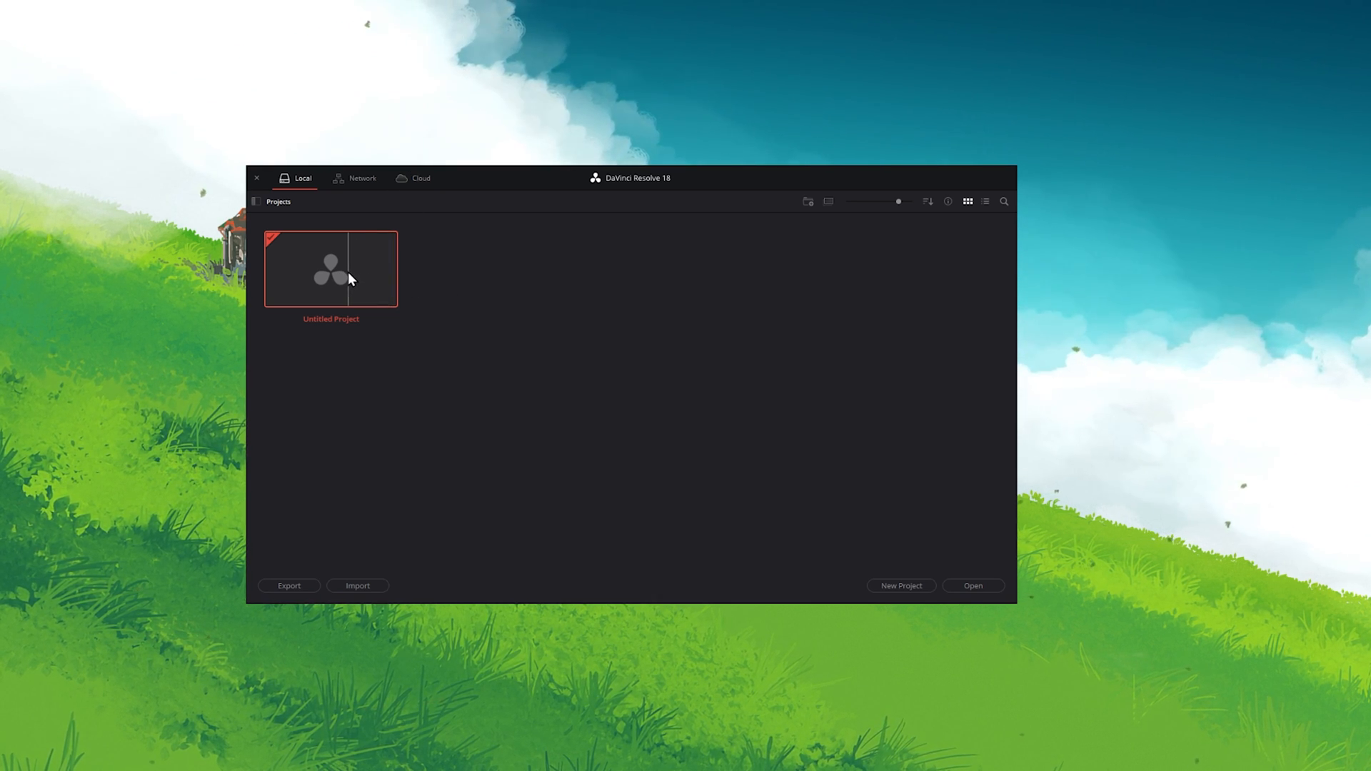
{"action": "left_click", "coordinate": [901, 586]}
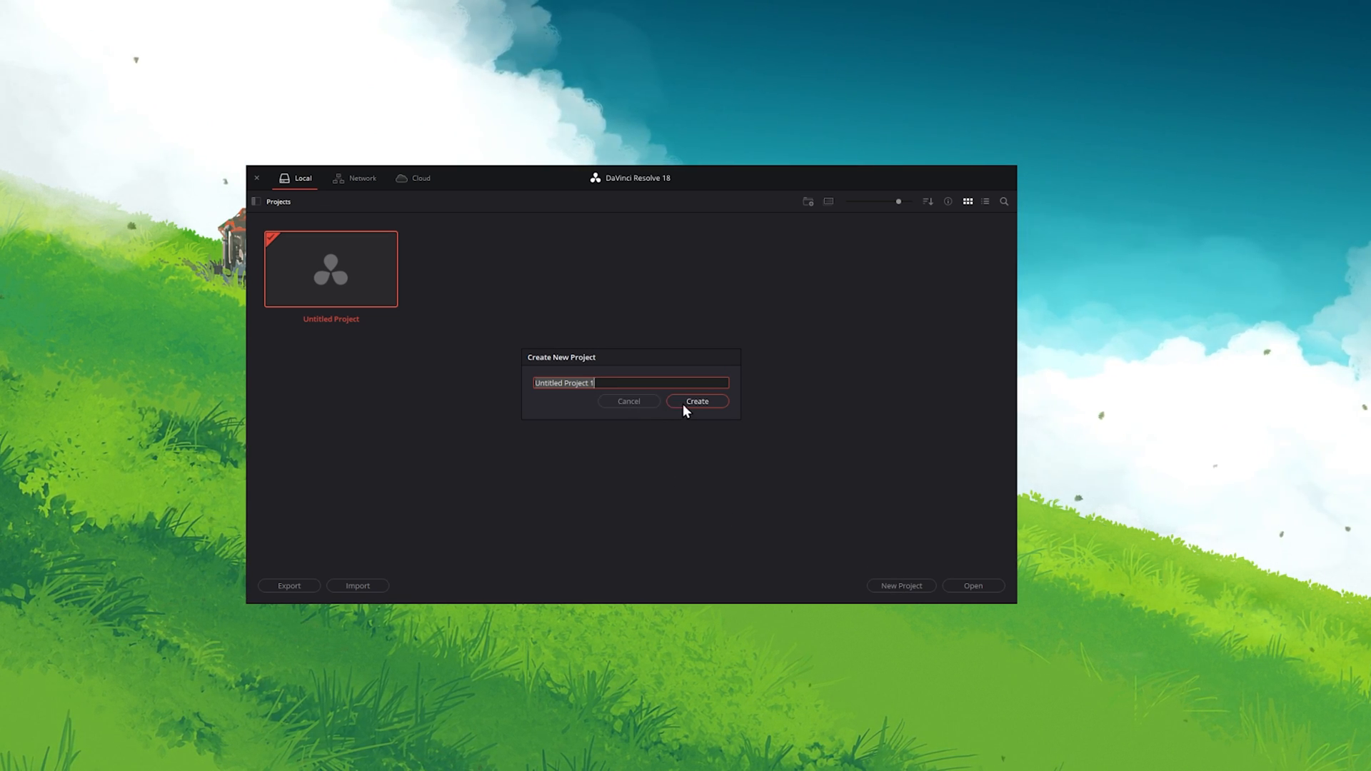
{"action": "left_click", "coordinate": [696, 401]}
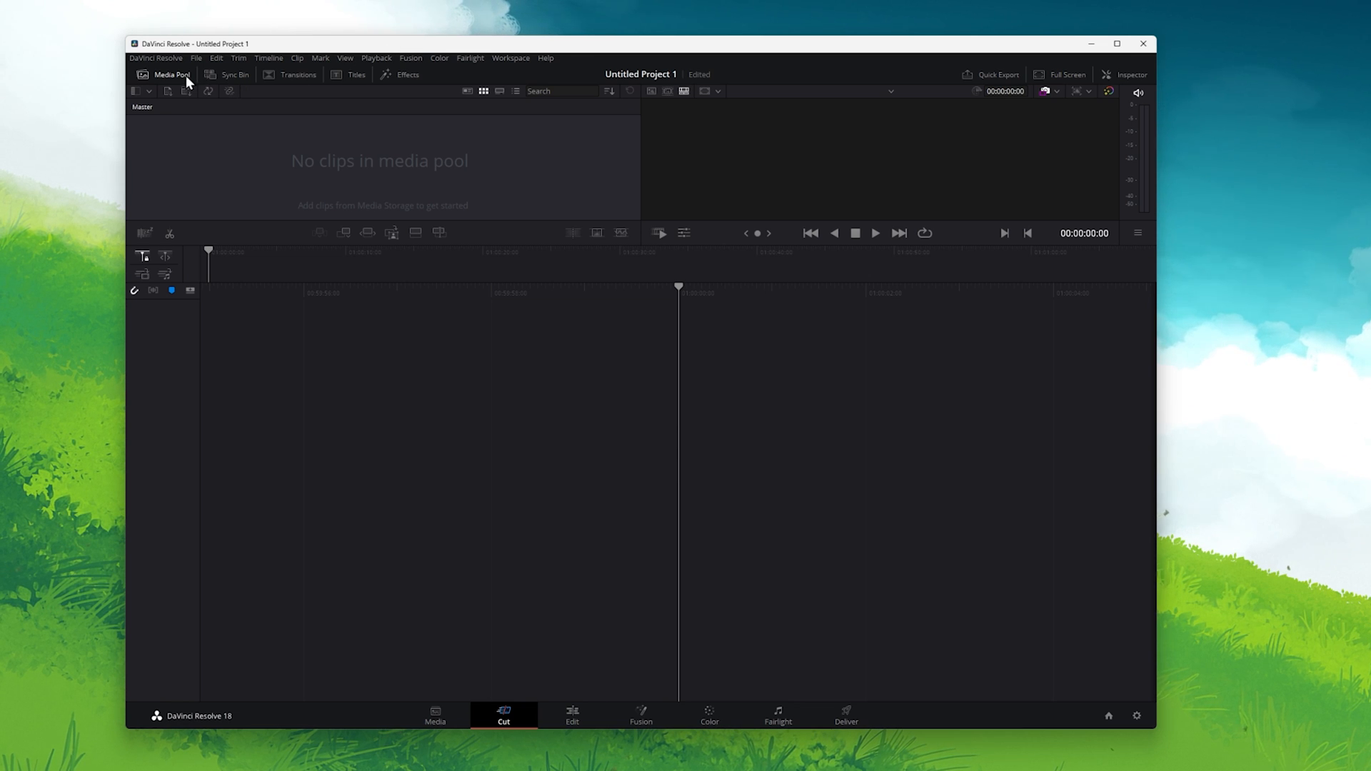
{"action": "left_click", "coordinate": [162, 62]}
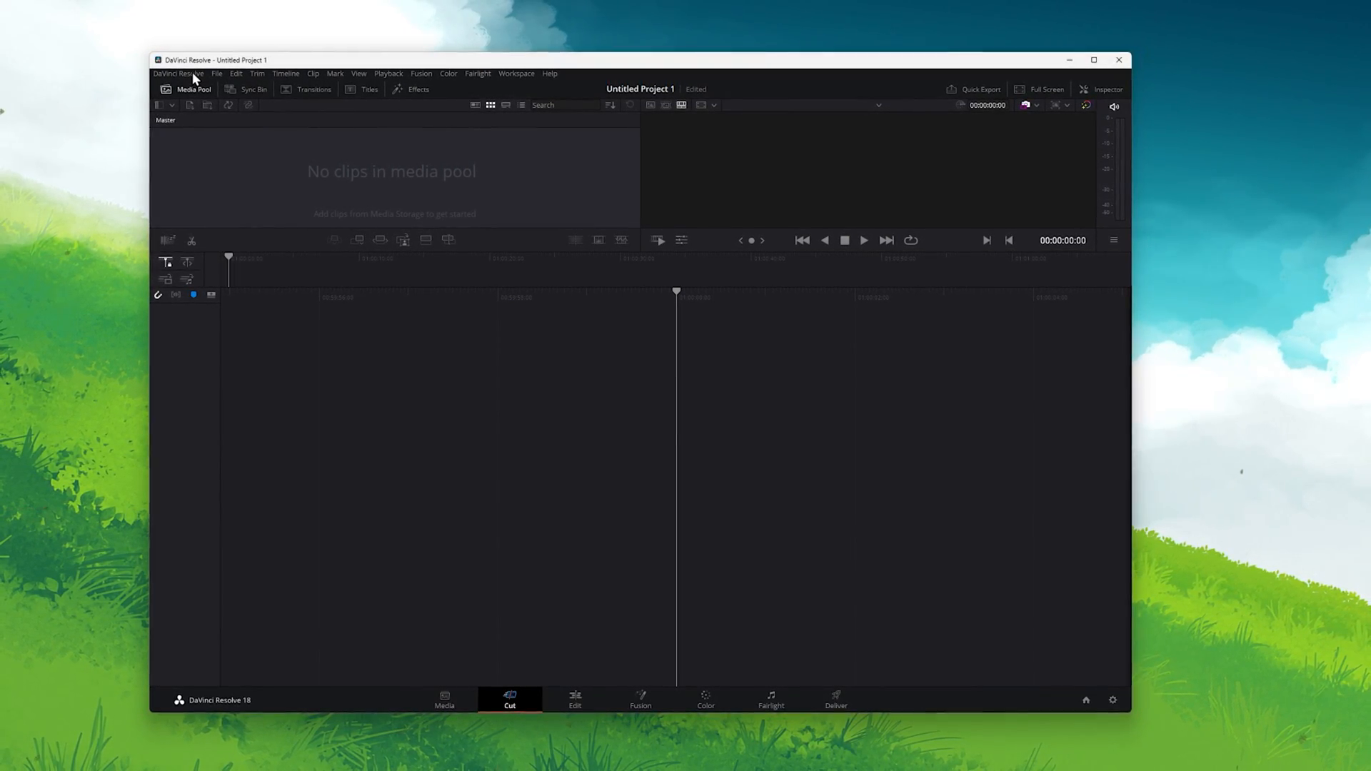
{"action": "left_click_drag", "start_coordinate": [219, 60], "coordinate": [212, 69]}
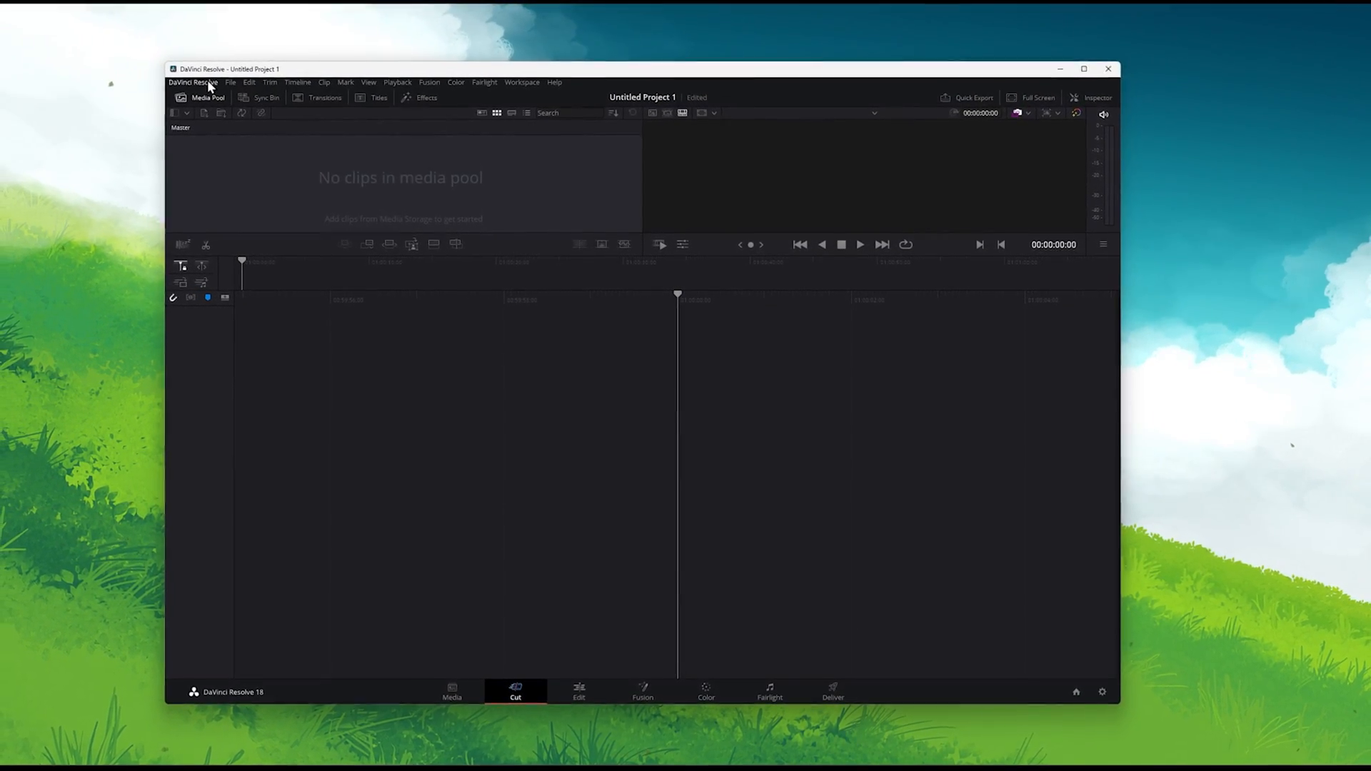